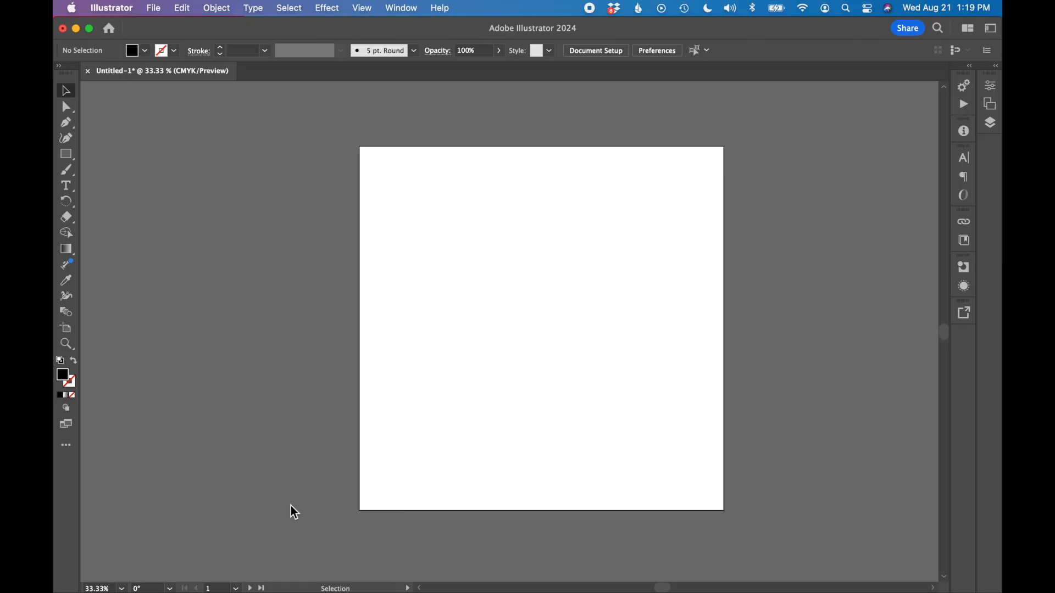
- Draw a black rectangle with the Rectangle tool to build the cross on the artboard
left_click(66, 154)
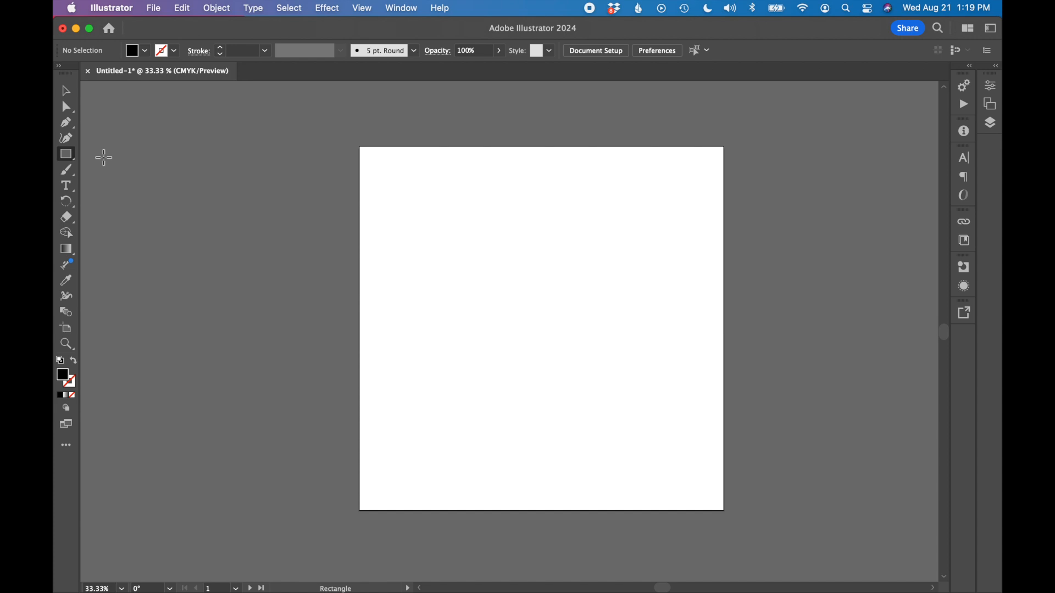
left_click_drag(415, 273, 680, 357)
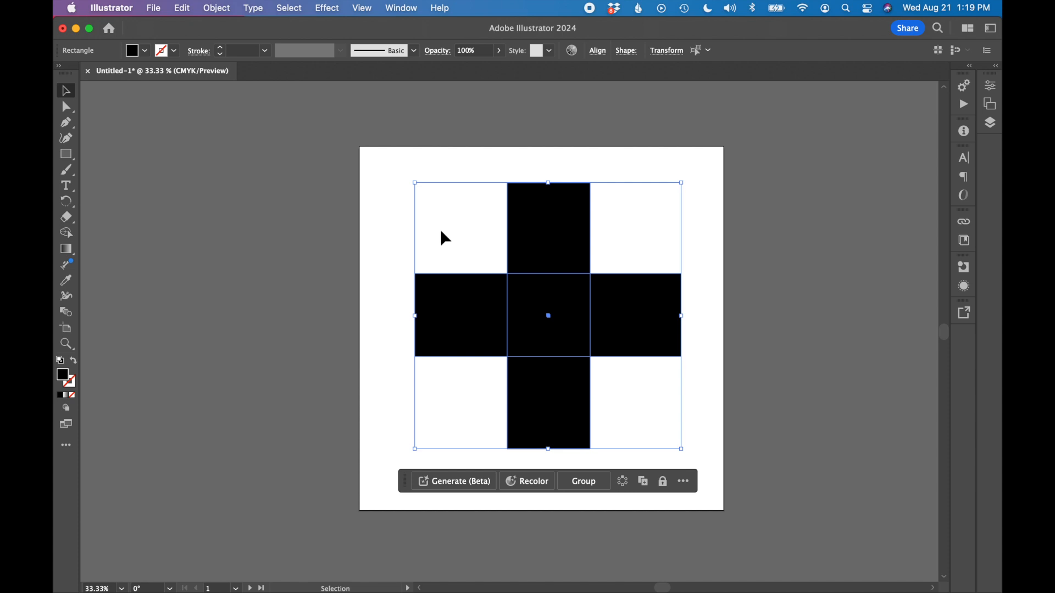
mouse_move(402, 19)
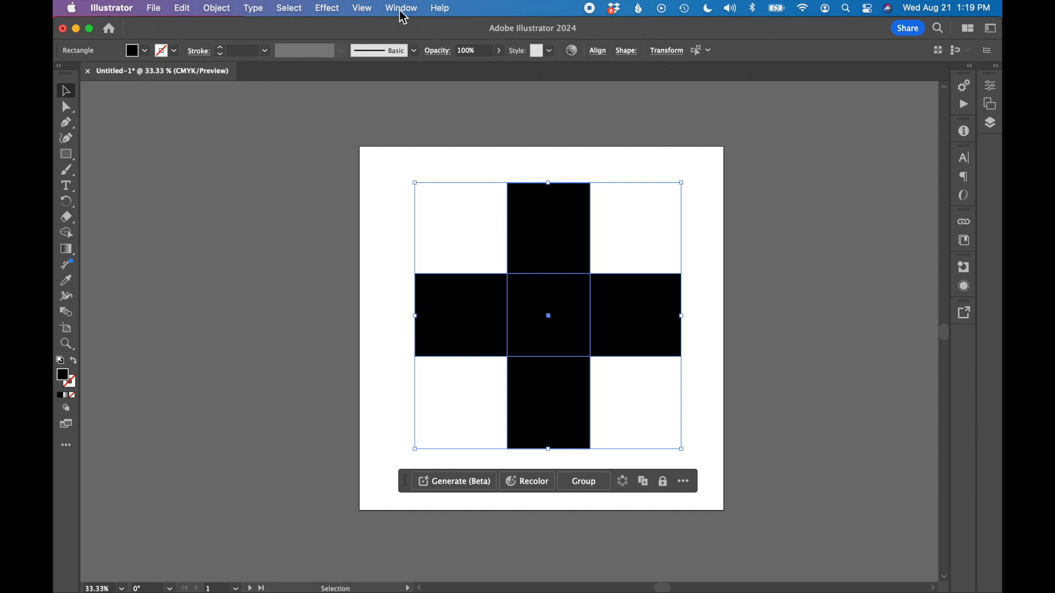
- Show the Pathfinder panel from the Window menu and apply Merge to the cross rectangles
left_click(400, 8)
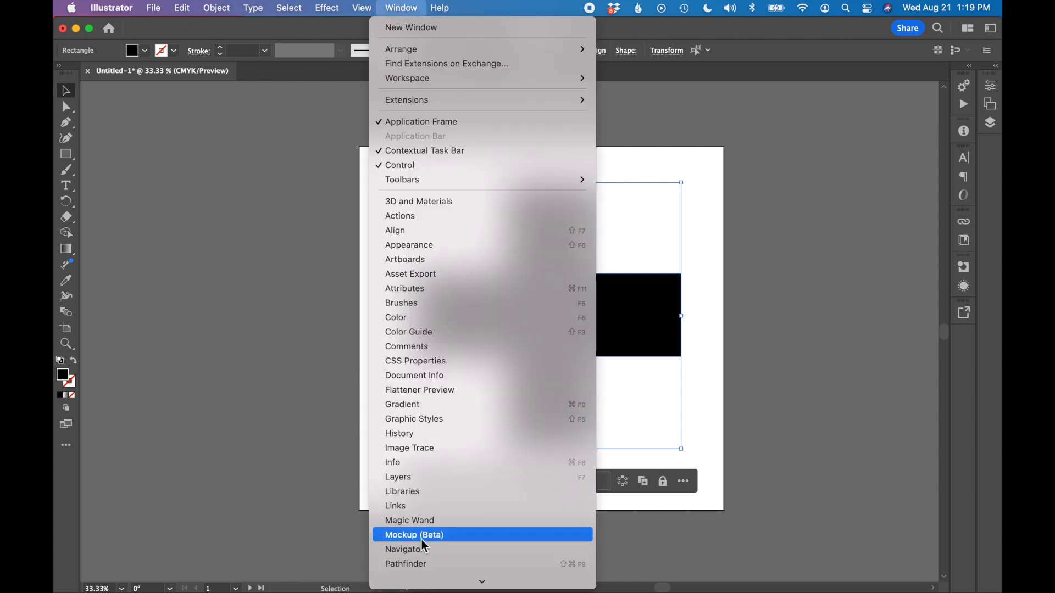
left_click(405, 564)
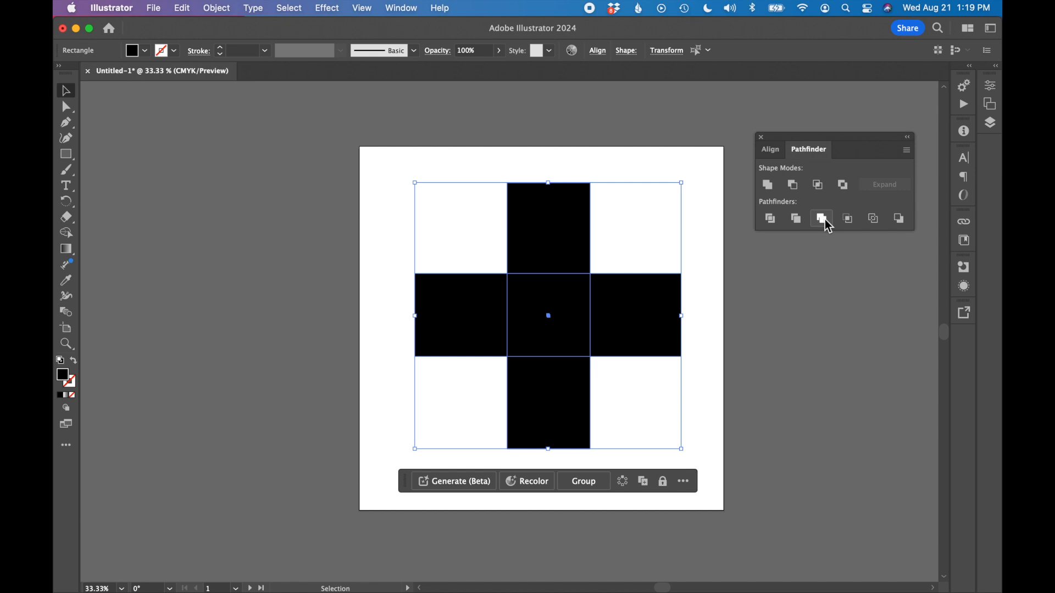
left_click(821, 218)
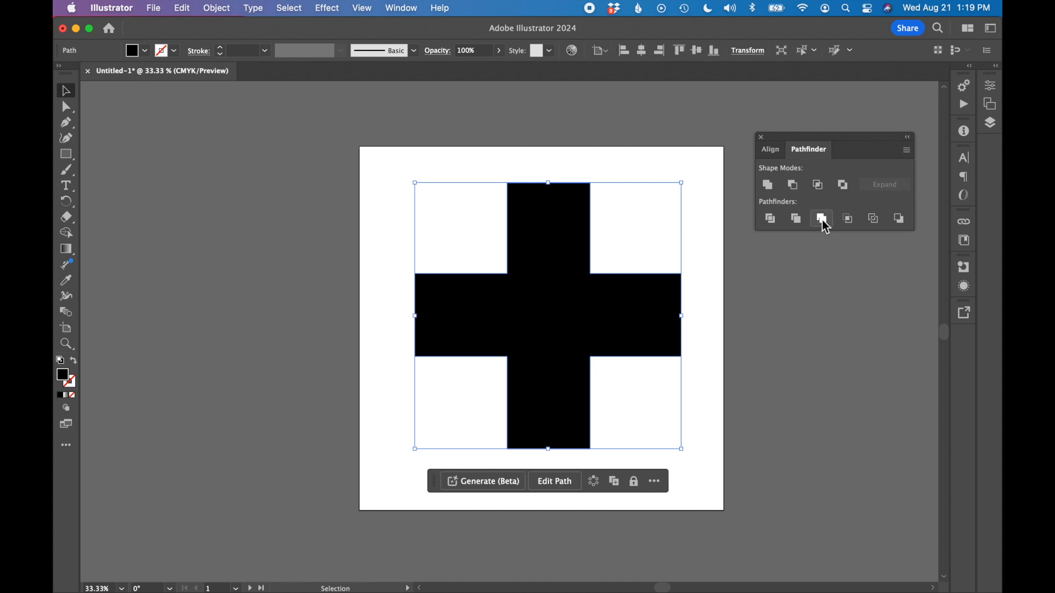
left_click(821, 218)
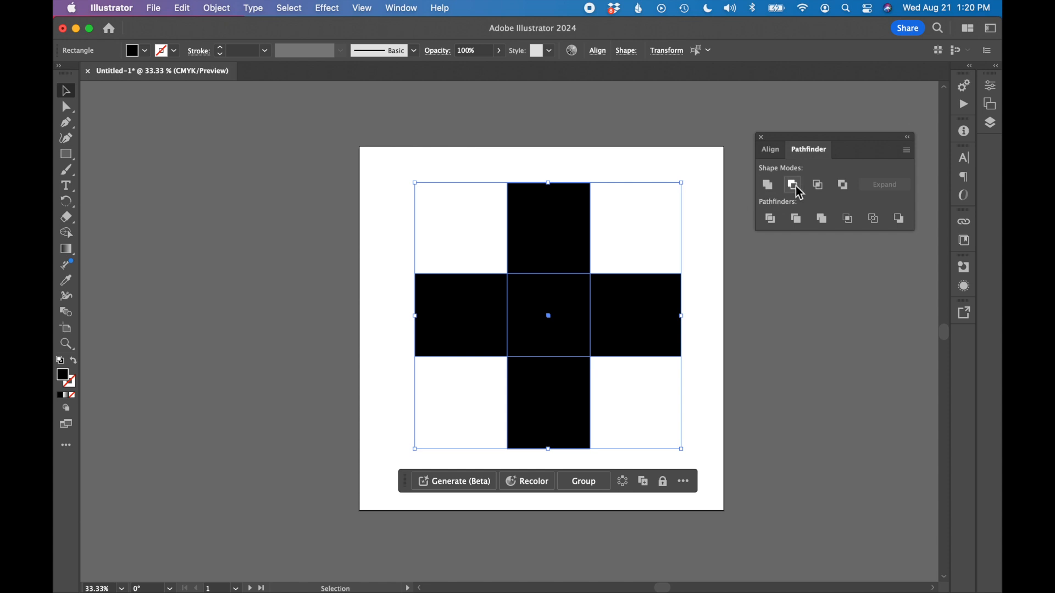
mouse_move(807, 193)
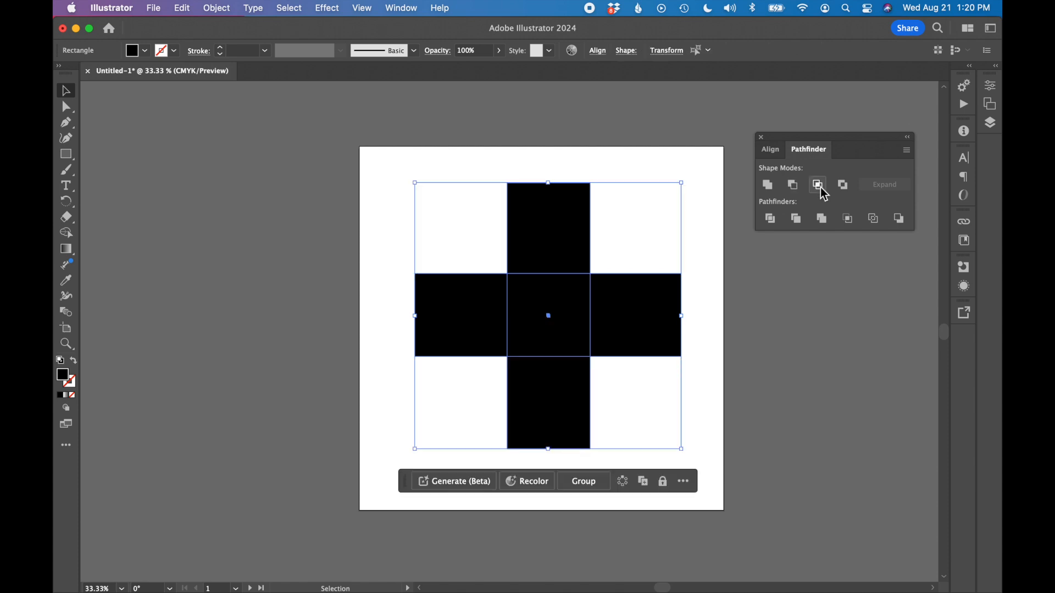
- Try Intersect and Exclude in Pathfinder, then apply Unite for a solid black cross
left_click(817, 185)
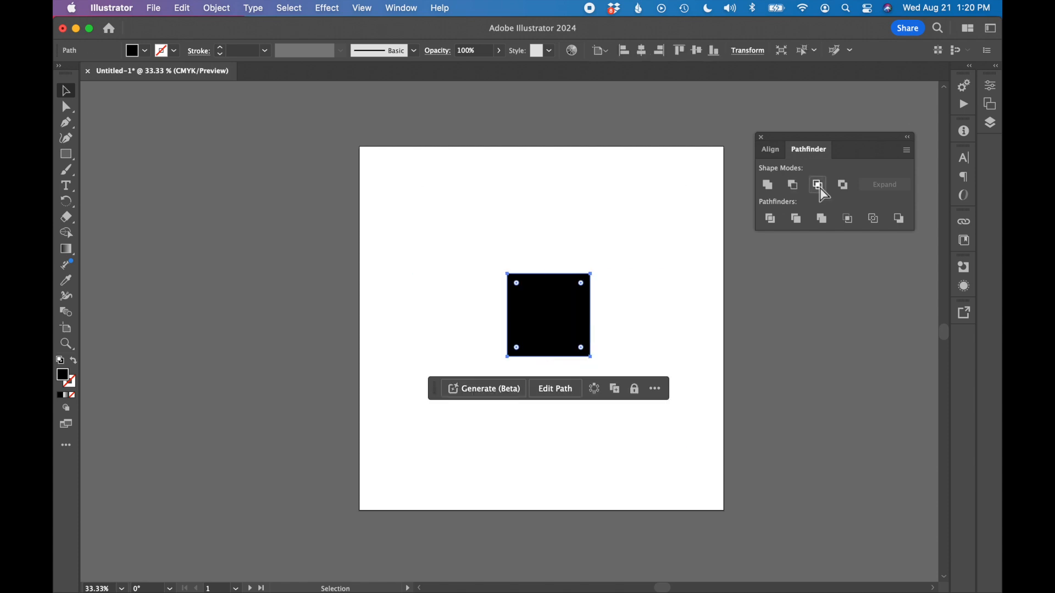
left_click(843, 185)
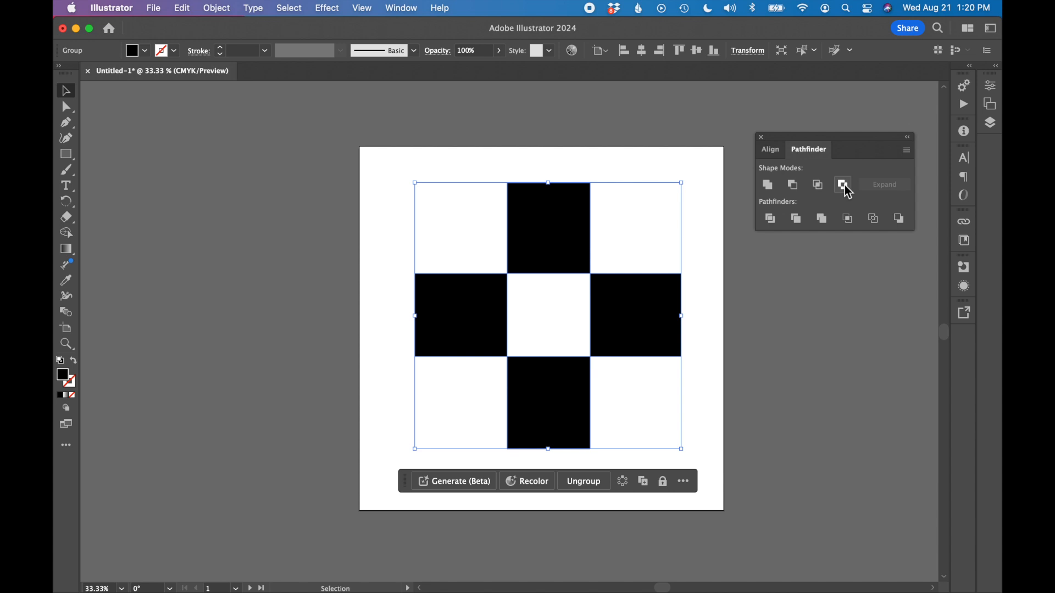
mouse_move(838, 199)
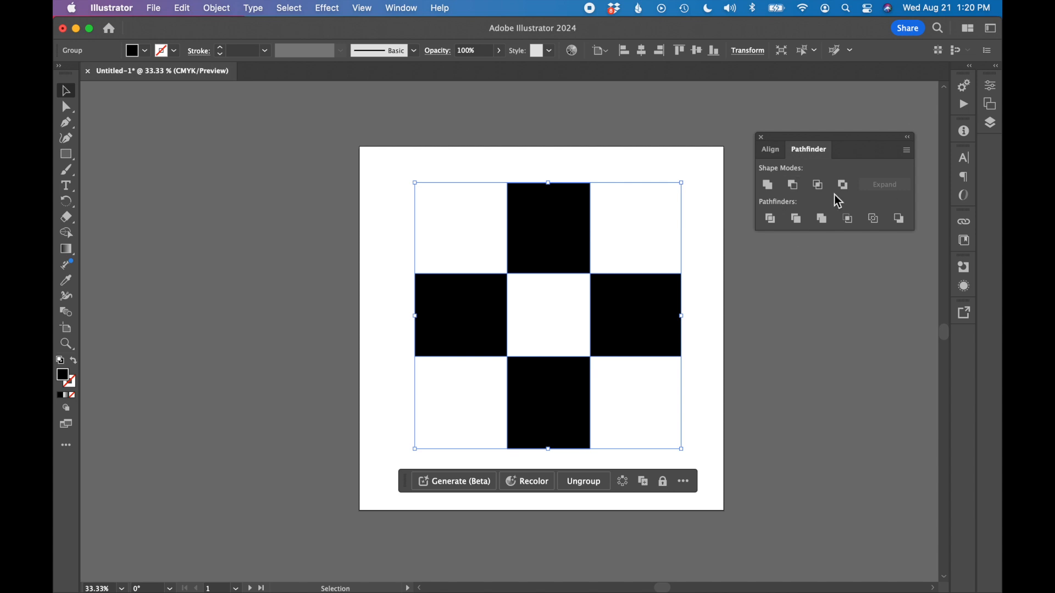
left_click(821, 218)
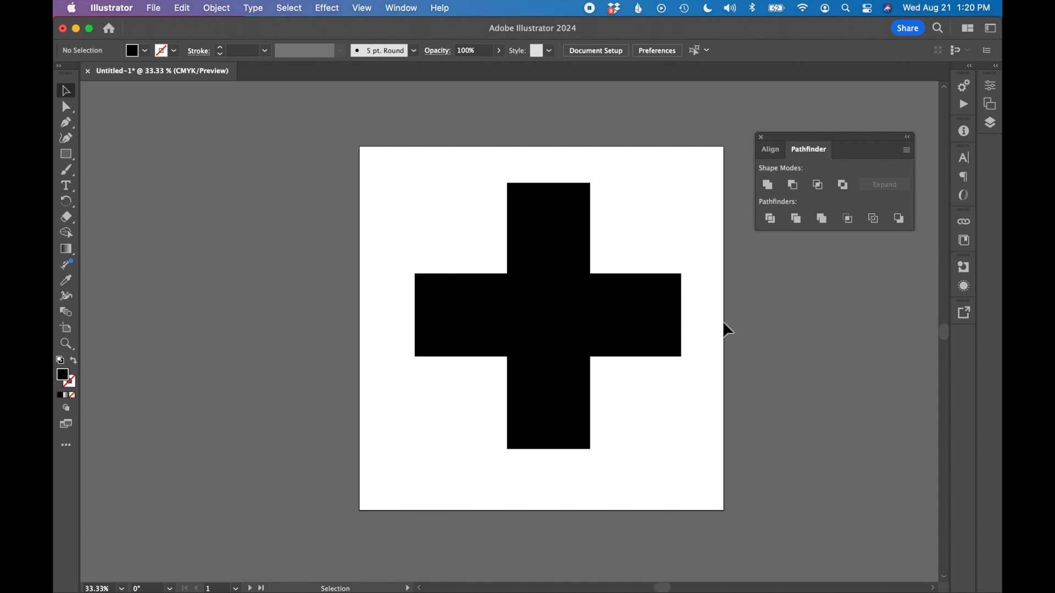
- Select the cross rectangles on the canvas and pick the Shape Builder tool
left_click(549, 316)
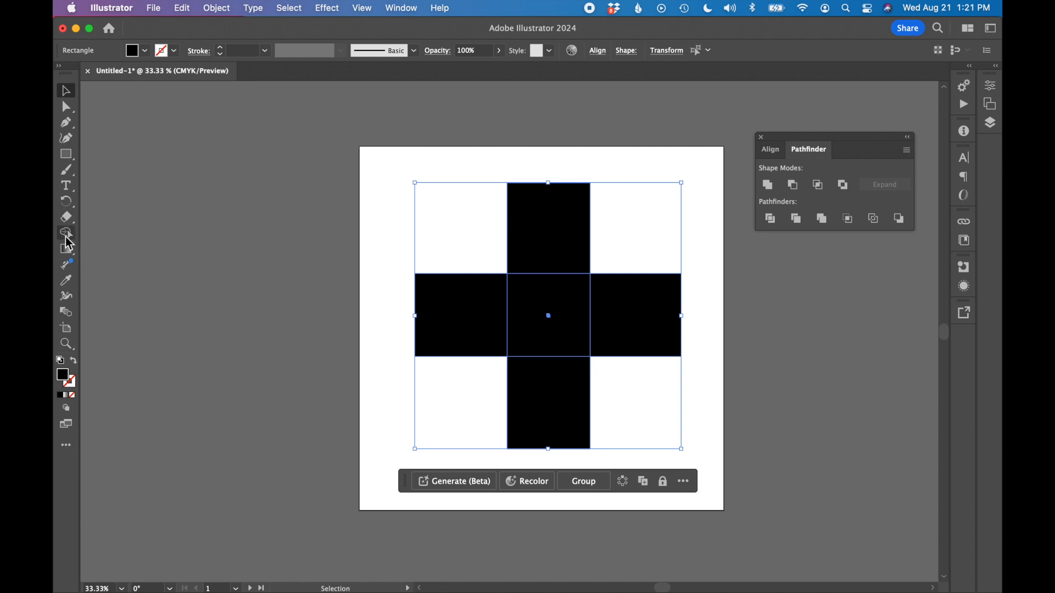
left_click(66, 233)
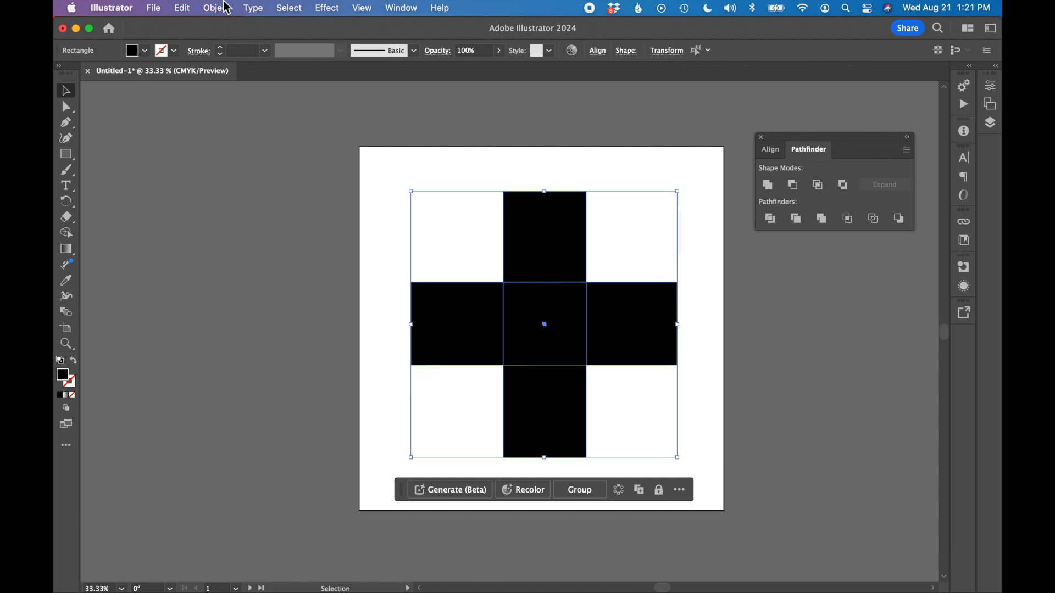
- Group the cross rectangles into one object with Object > Group
left_click(216, 8)
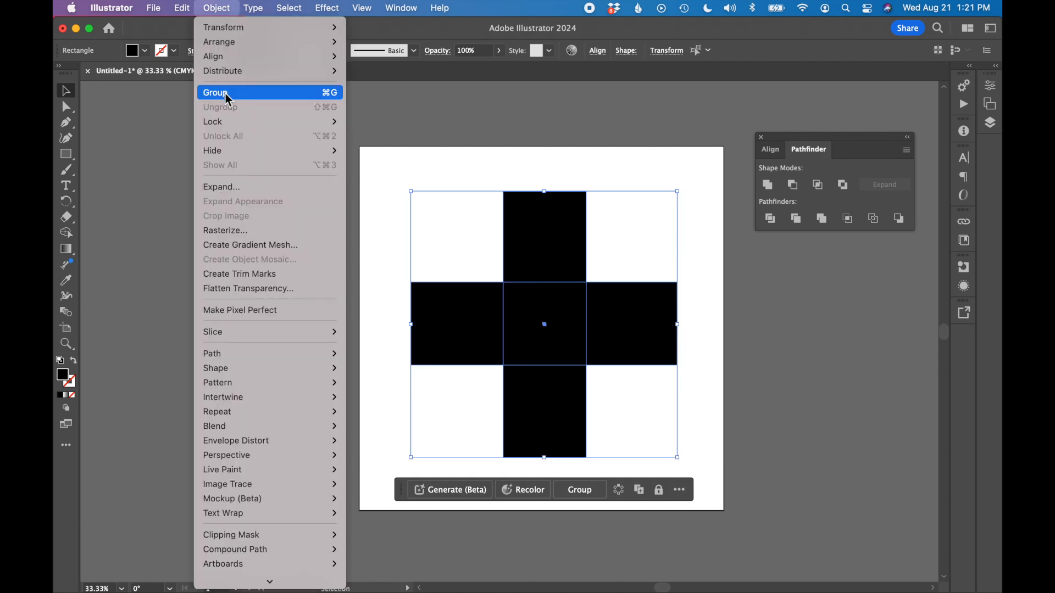
left_click(215, 92)
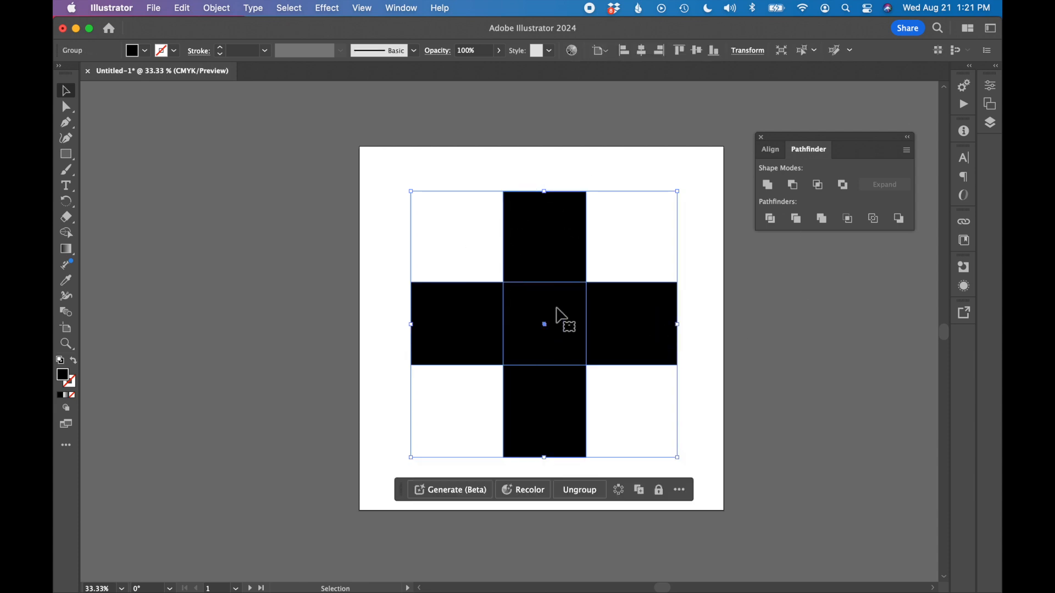
mouse_move(534, 246)
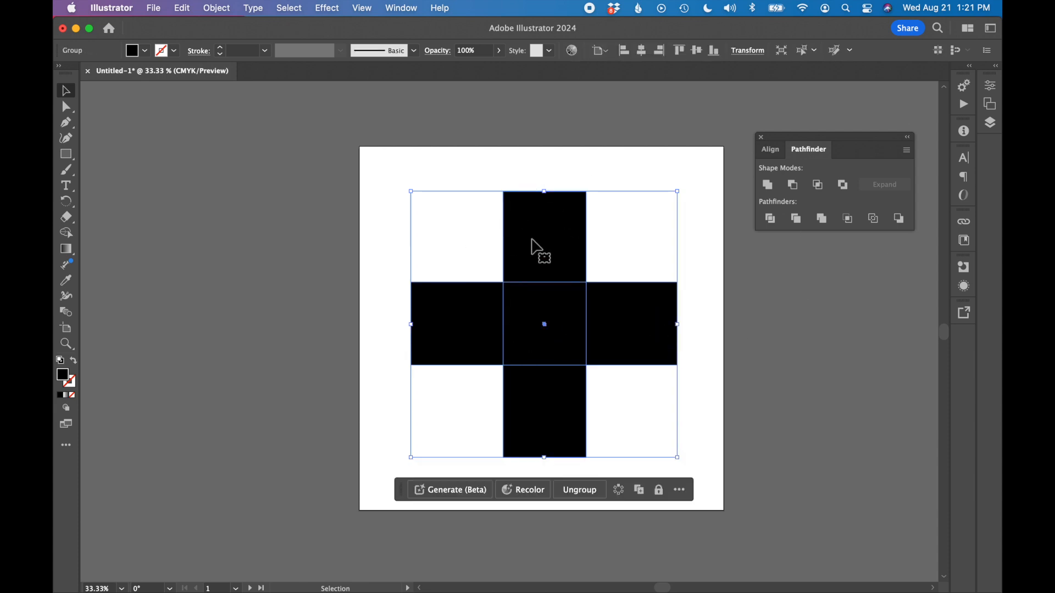